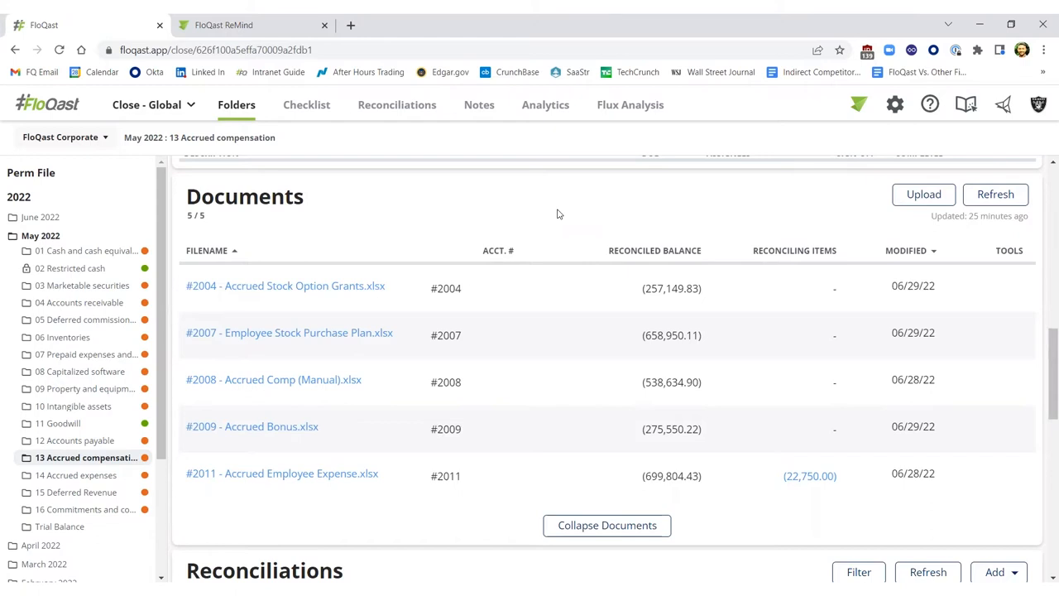
mouse_move(547, 243)
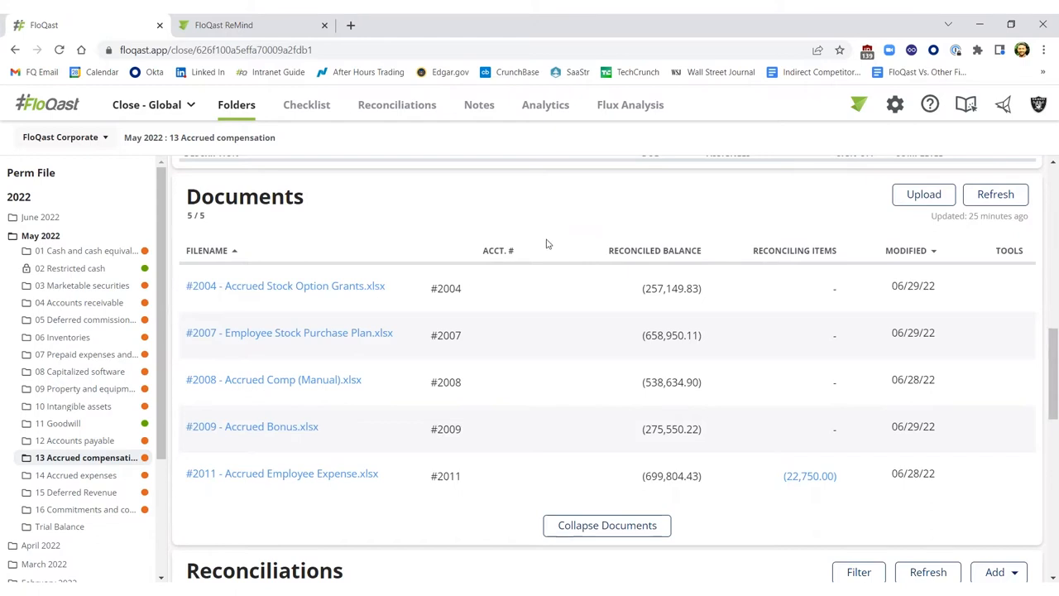
mouse_move(265, 476)
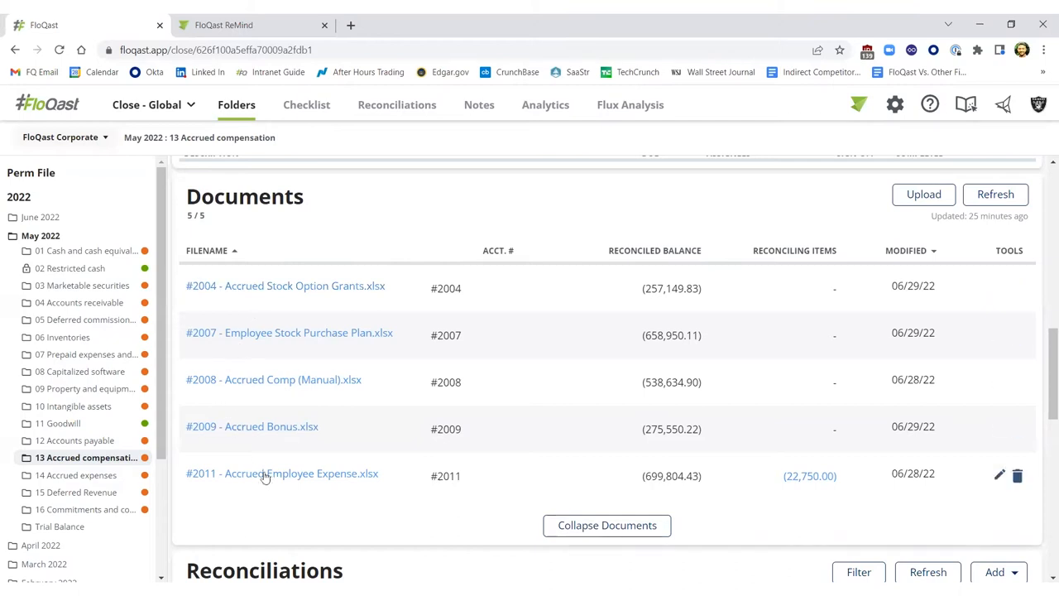
mouse_move(289, 307)
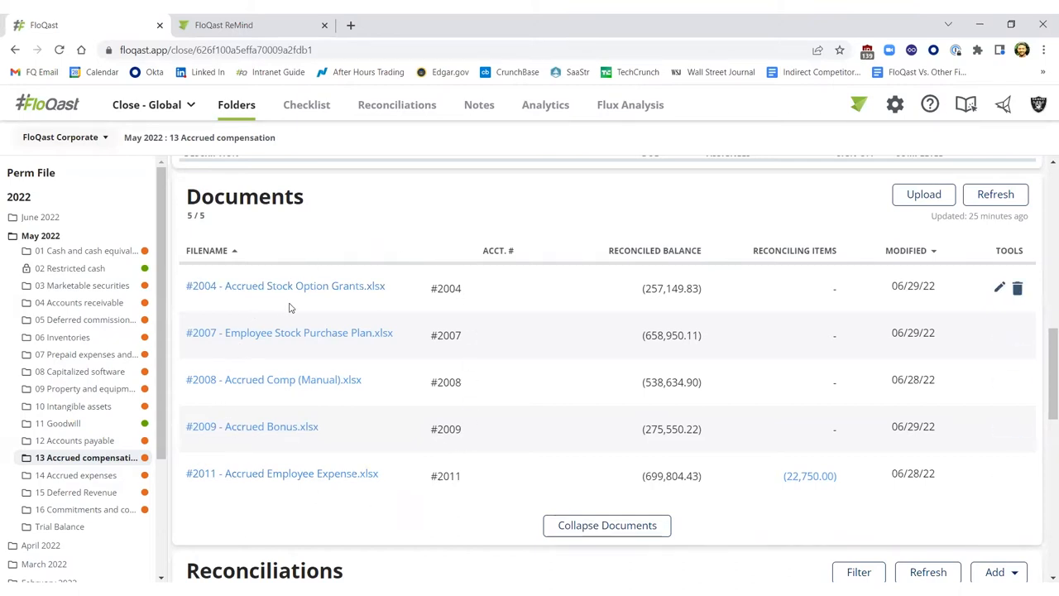
mouse_move(500, 305)
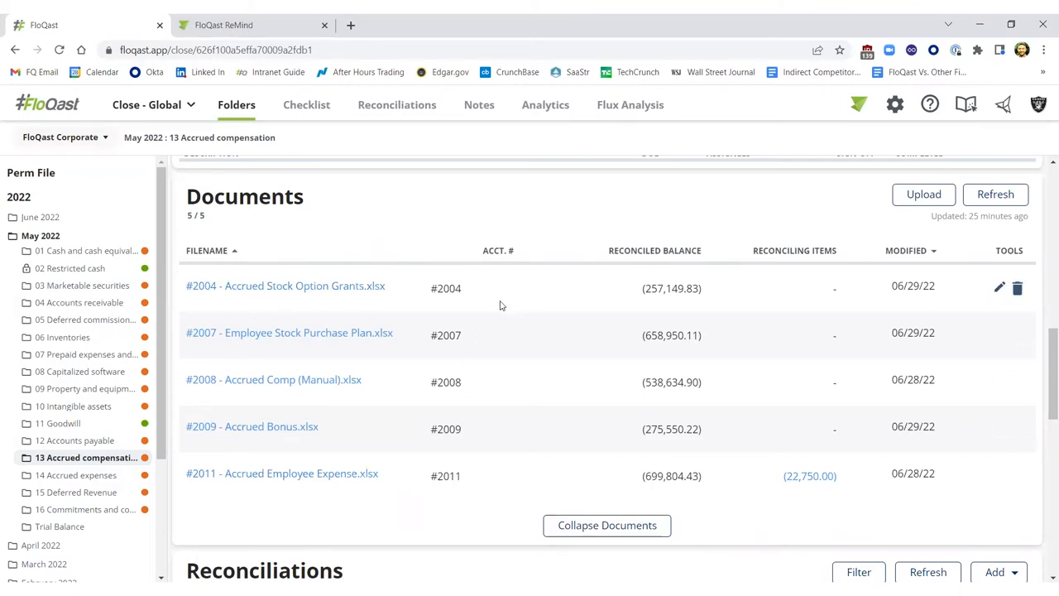
- Open the synced May 2022 Accrued compensation folder in File Explorer
left_click(923, 194)
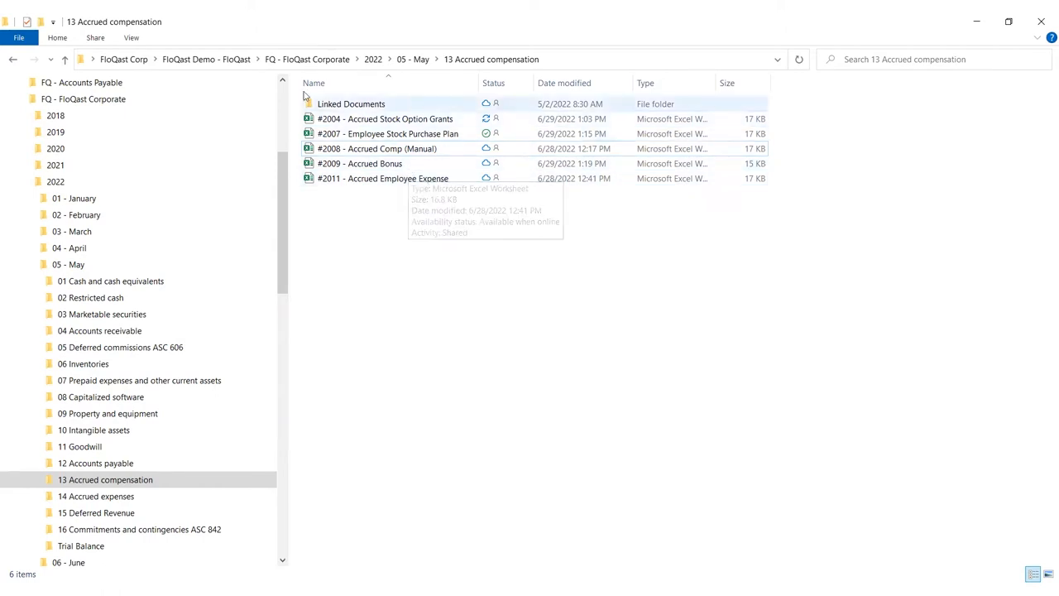
mouse_move(453, 201)
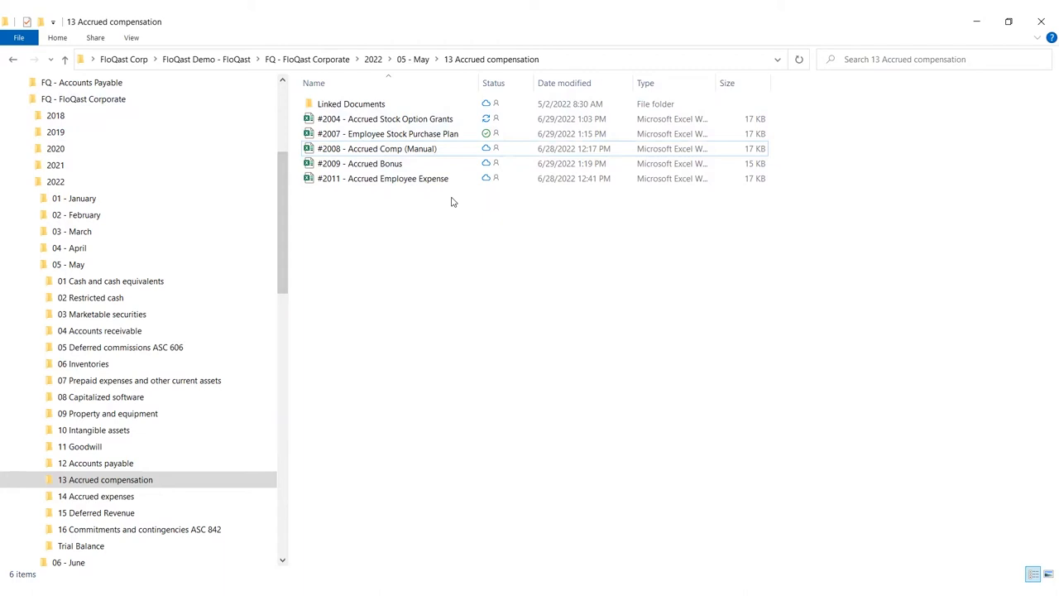
mouse_move(377, 148)
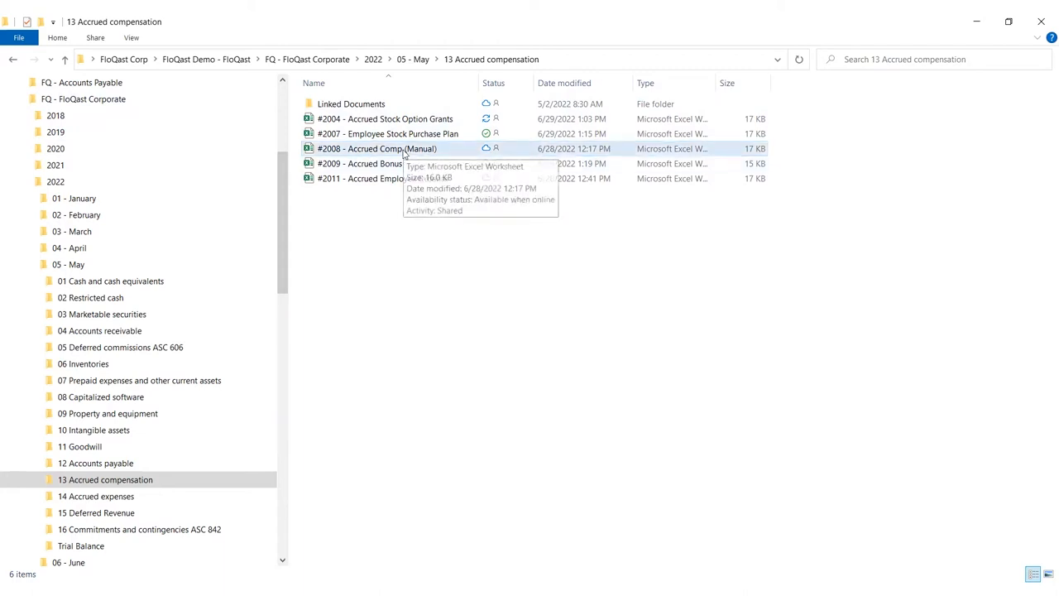
mouse_move(405, 87)
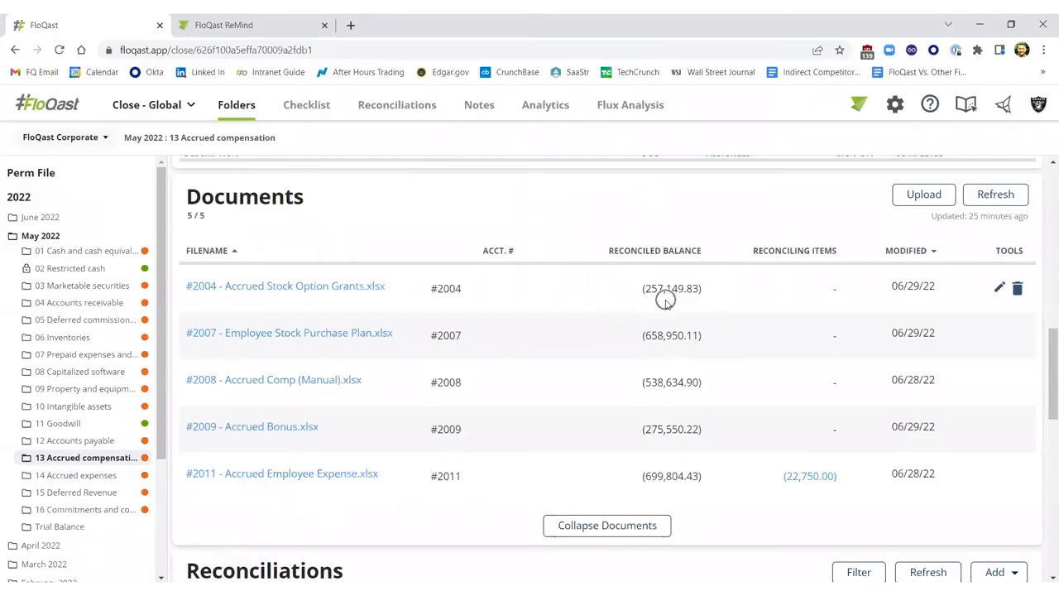
mouse_move(666, 299)
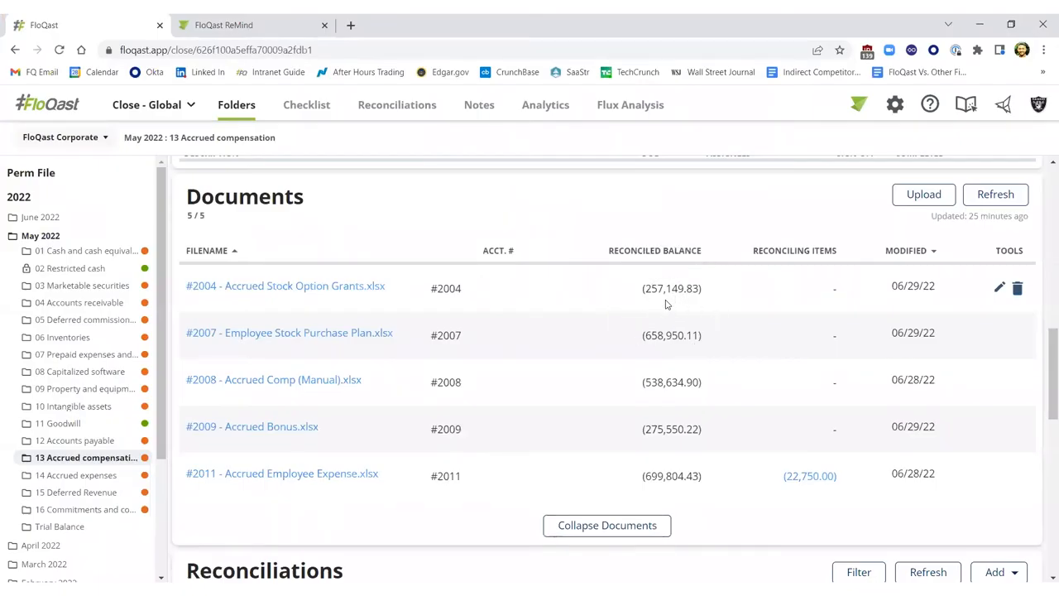
mouse_move(483, 335)
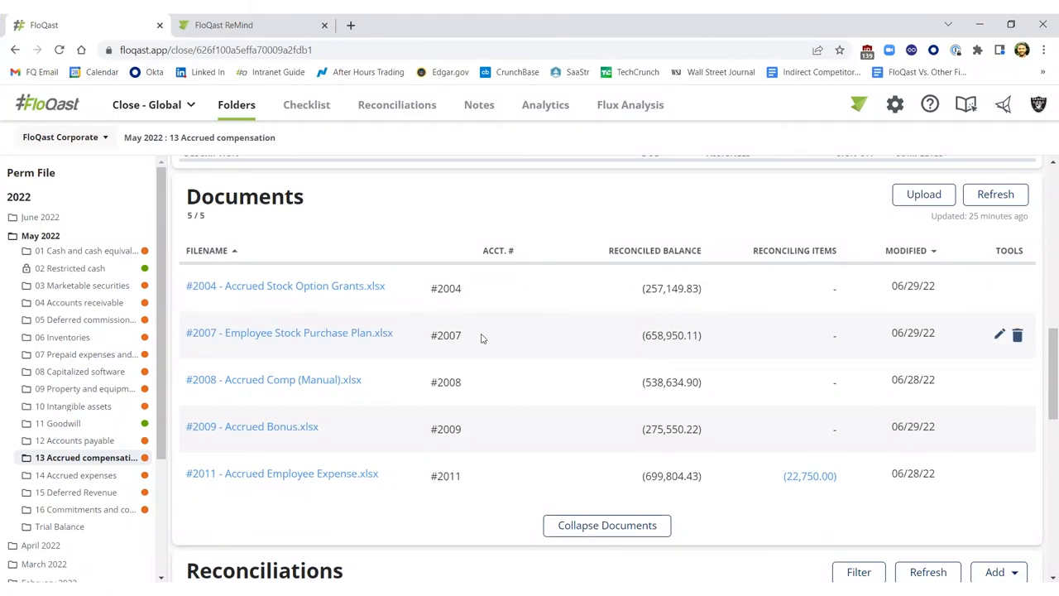
- Scroll down to the Accrued compensation Reconciliations table to see balances and differences
scroll("down", 3)
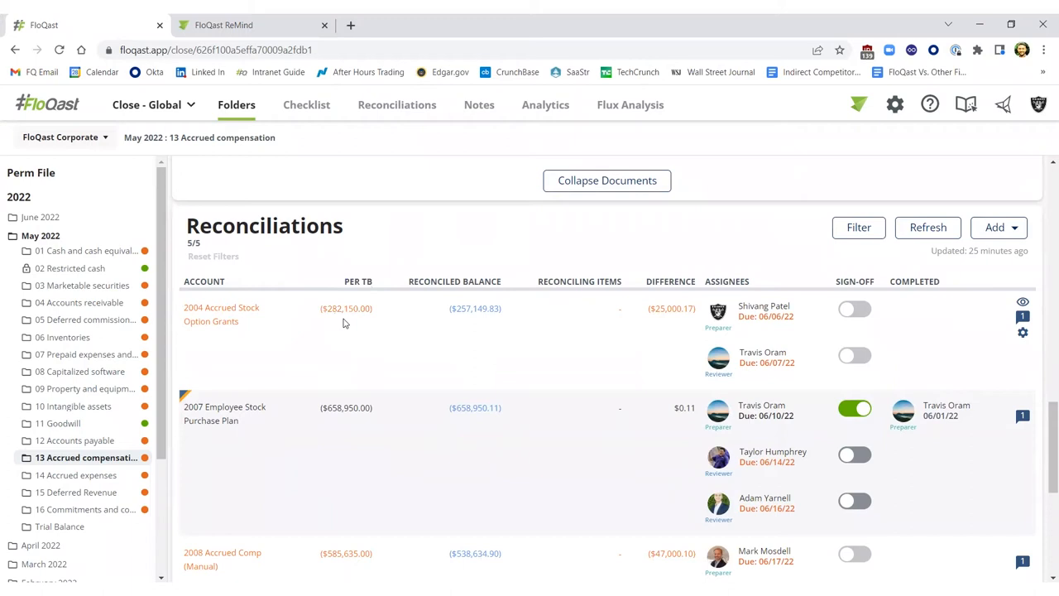
mouse_move(476, 320)
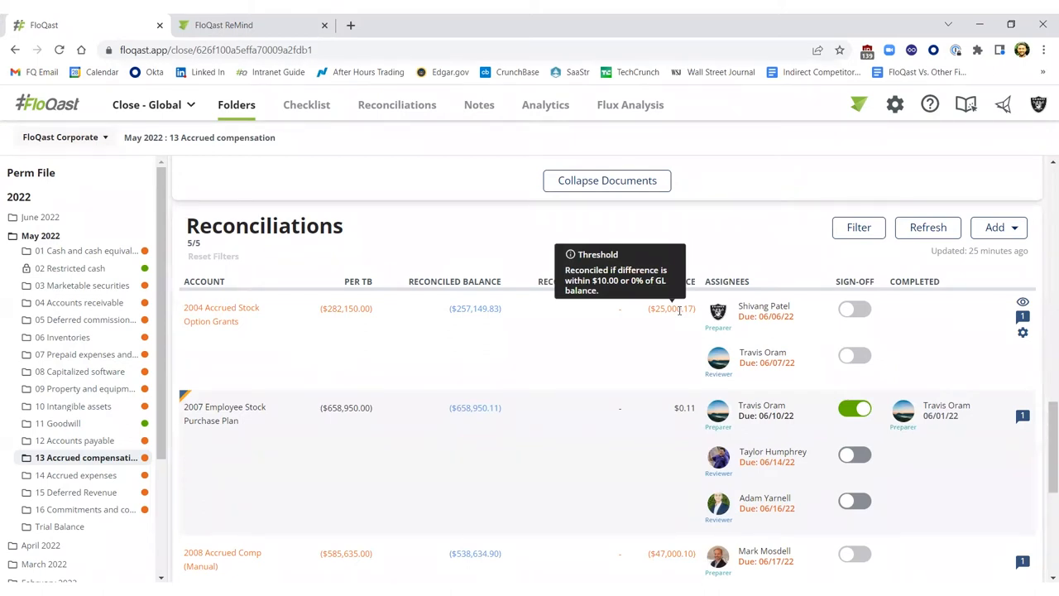
mouse_move(670, 309)
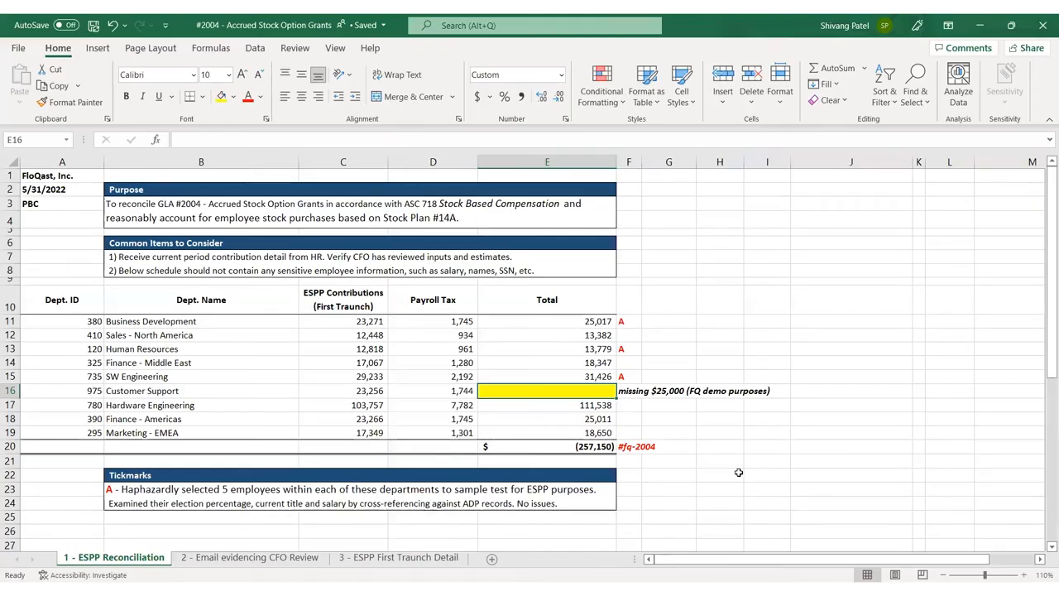
mouse_move(694, 449)
type("25,000")
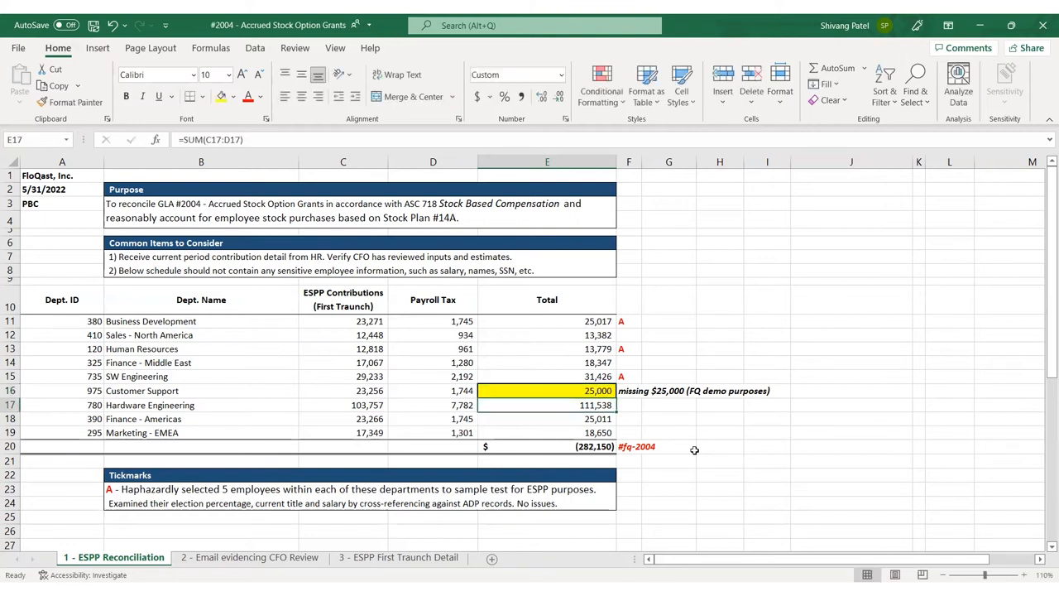
- Enter 25,000 for Customer Support in E16, bringing the total to (282,150)
left_click(667, 417)
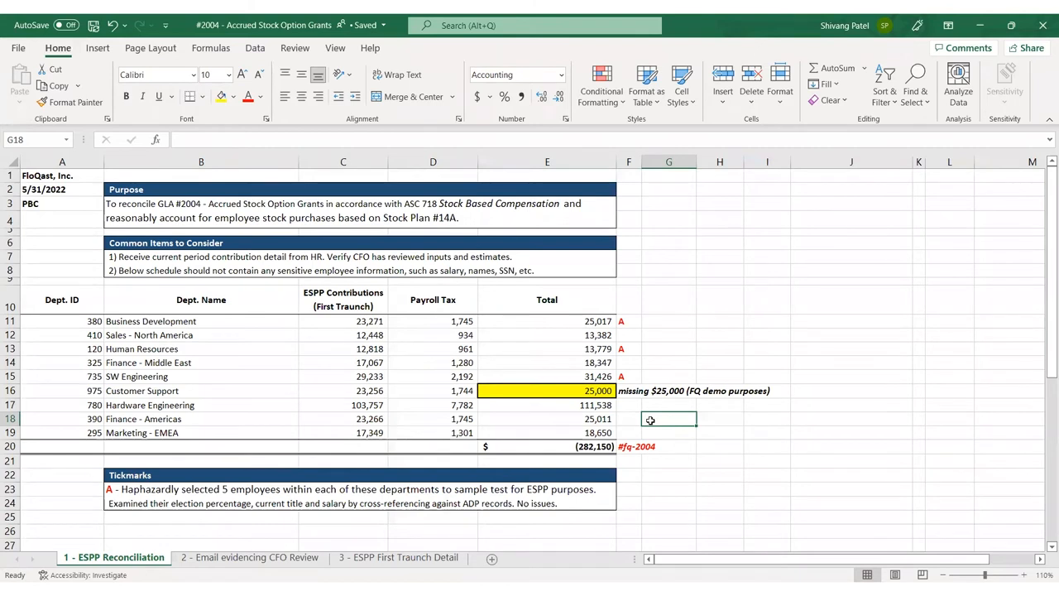
left_click(628, 461)
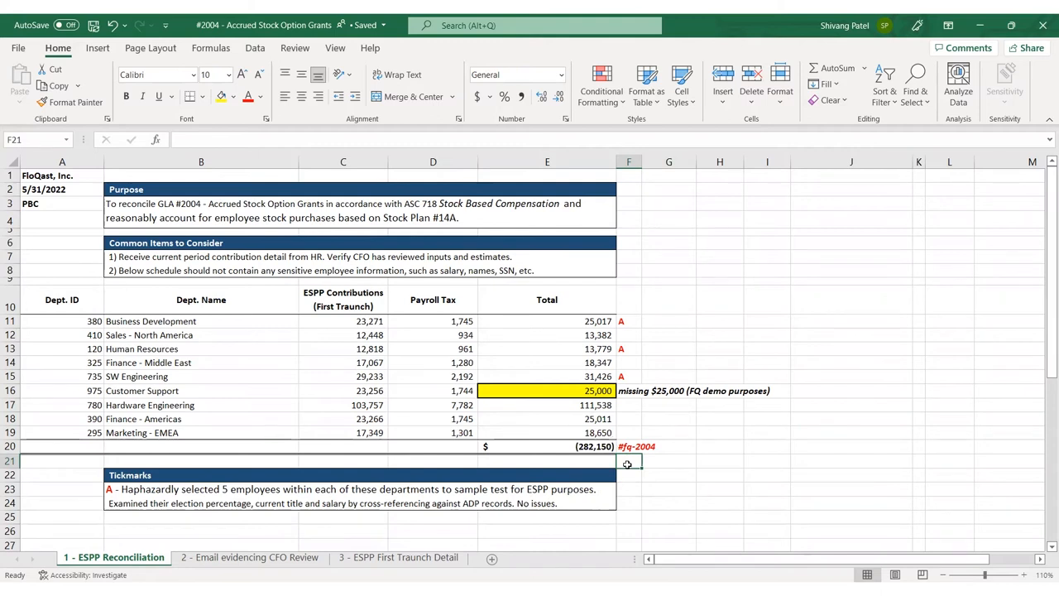
mouse_move(979, 25)
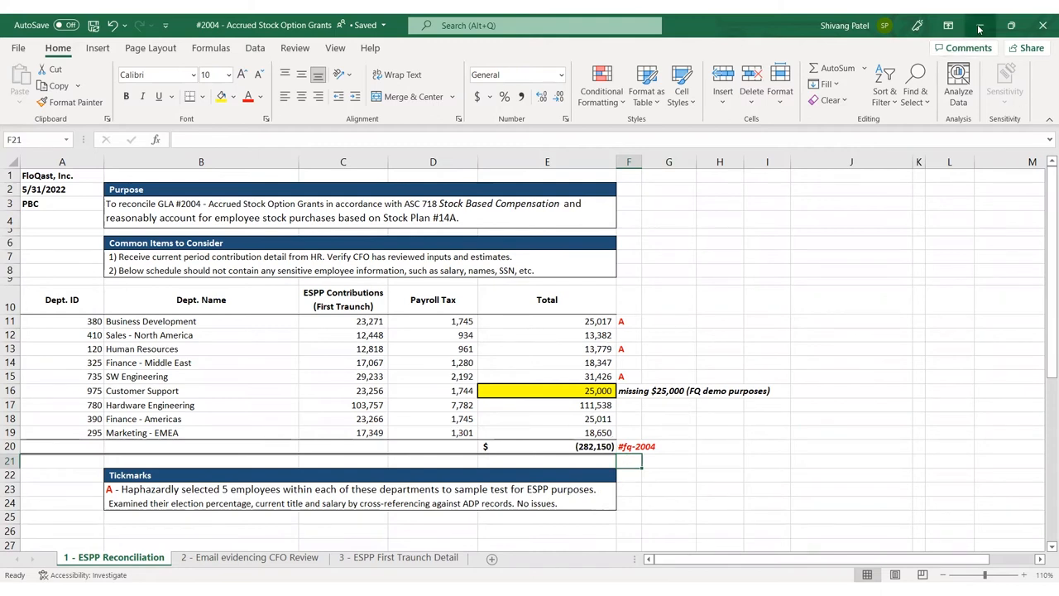
- Reload reconciliations and sign off as preparer on 2004 Accrued Stock Option Grants
left_click(980, 26)
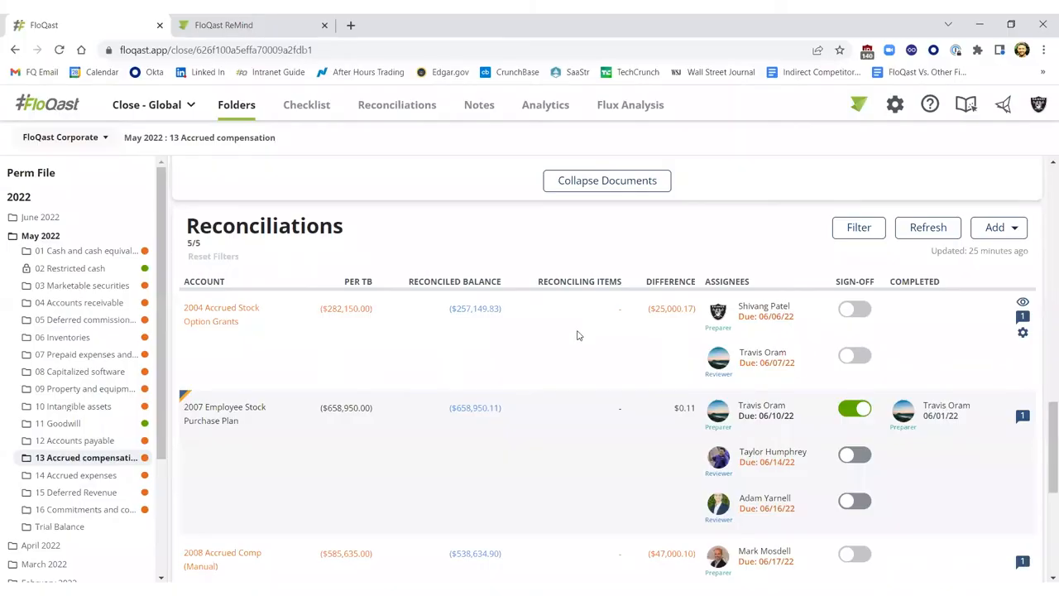
mouse_move(510, 339)
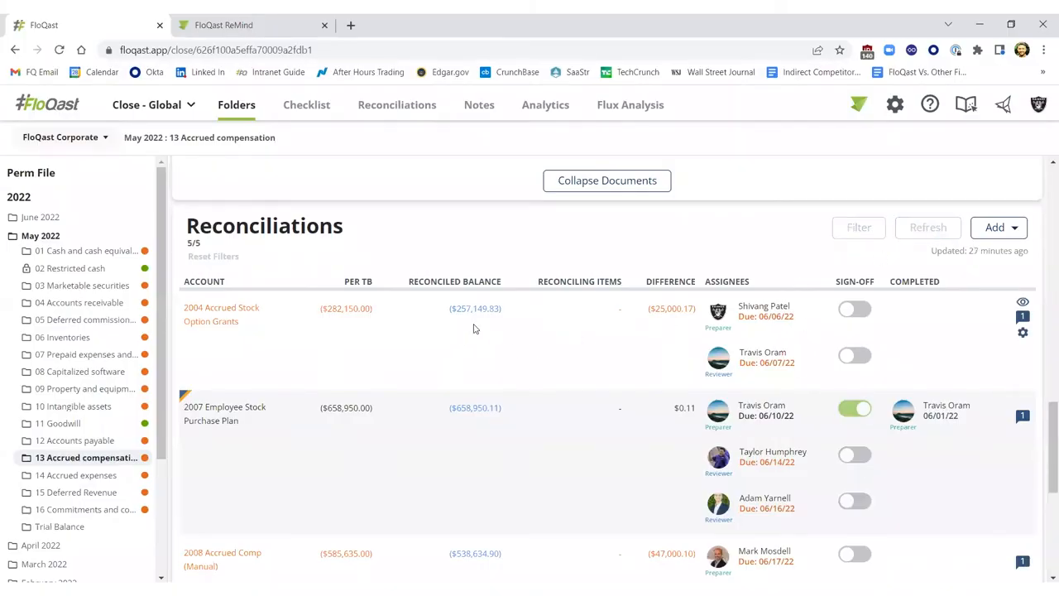
left_click(927, 227)
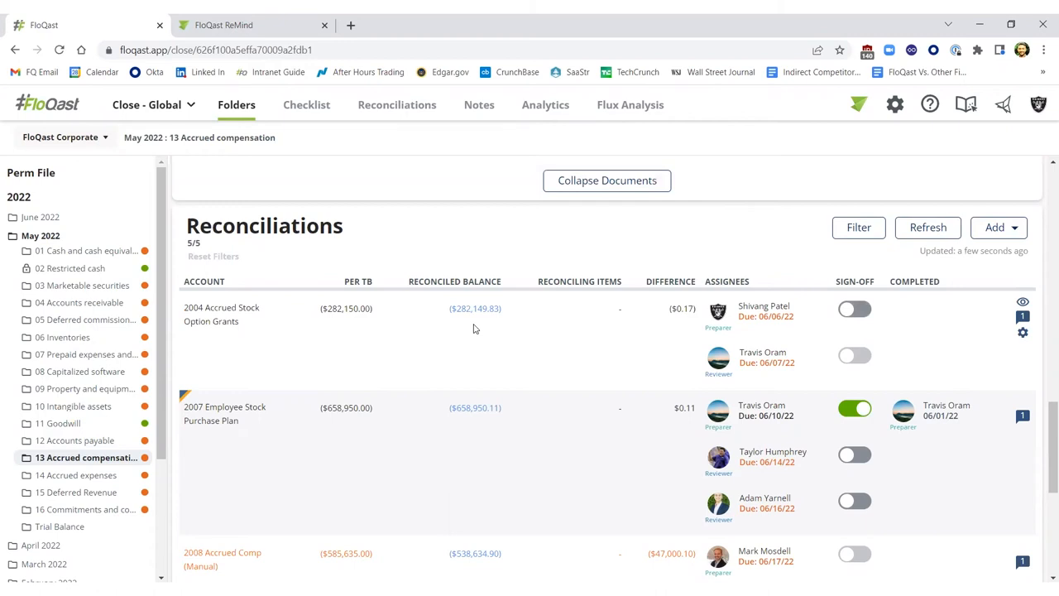
mouse_move(682, 309)
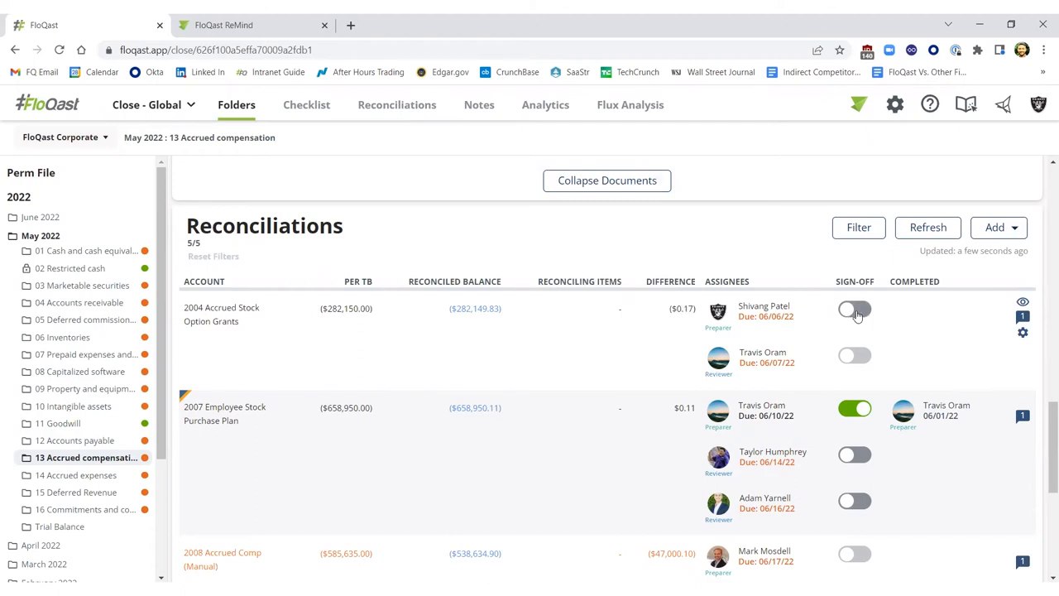
left_click(853, 308)
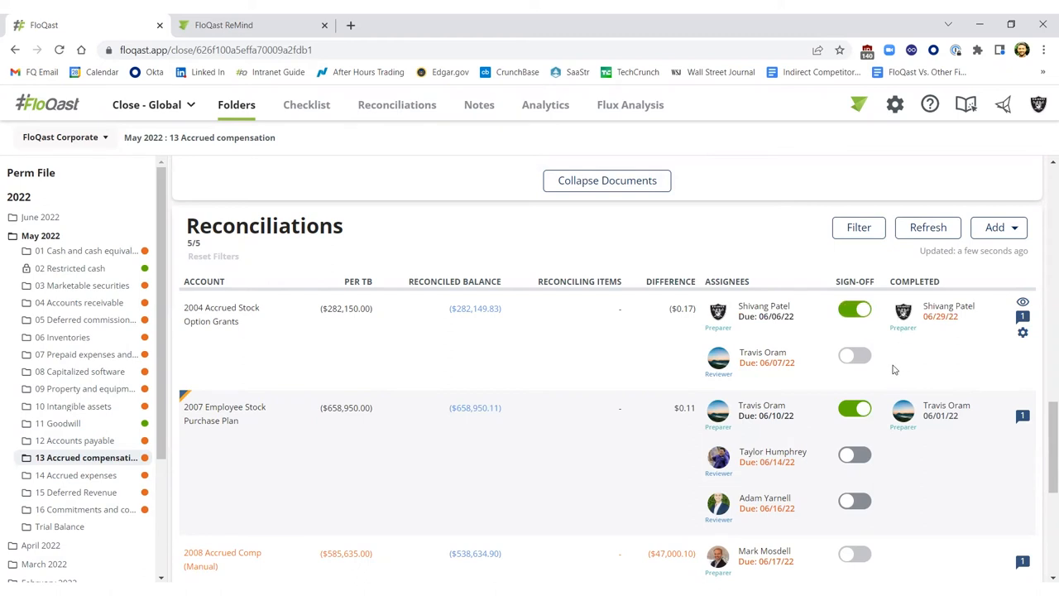
mouse_move(809, 381)
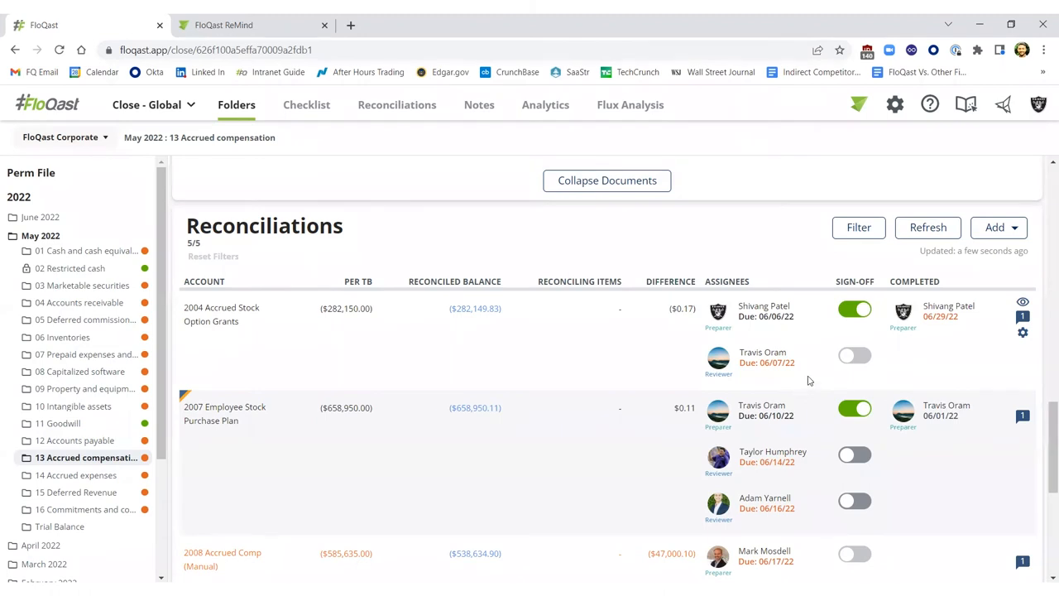
mouse_move(963, 369)
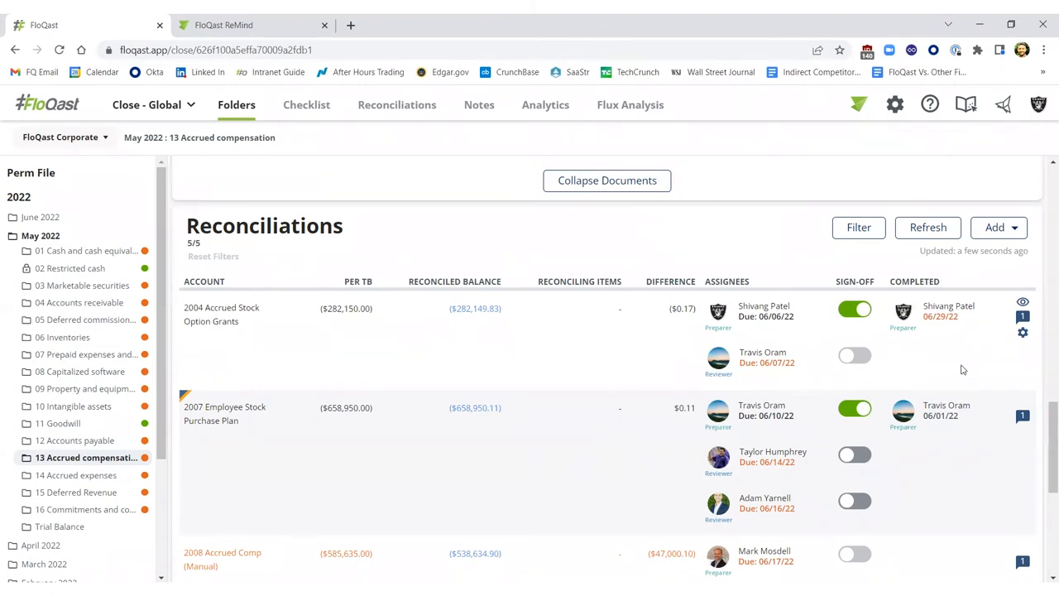
mouse_move(822, 378)
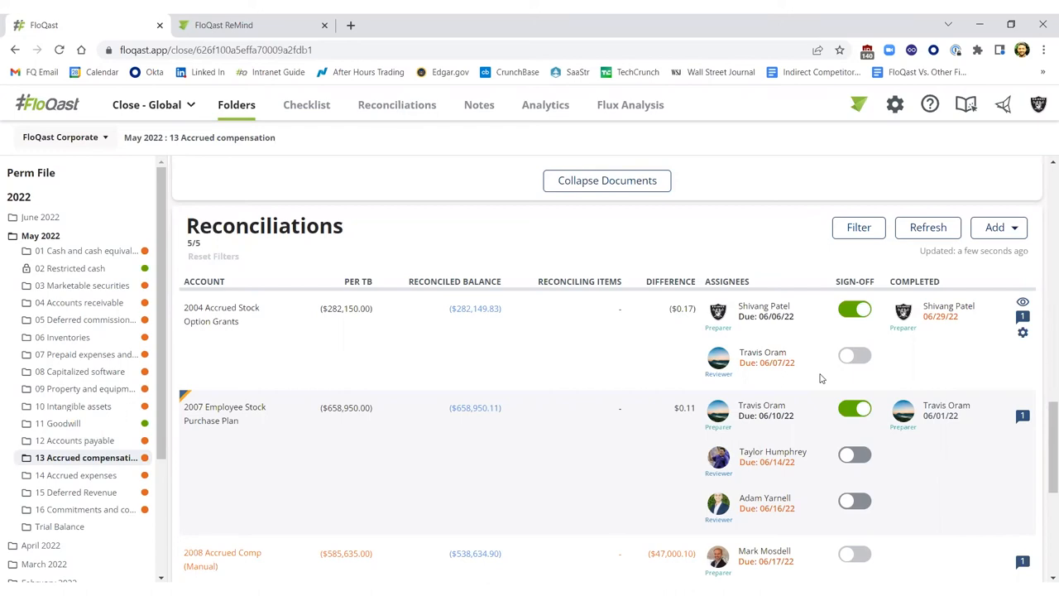
mouse_move(523, 295)
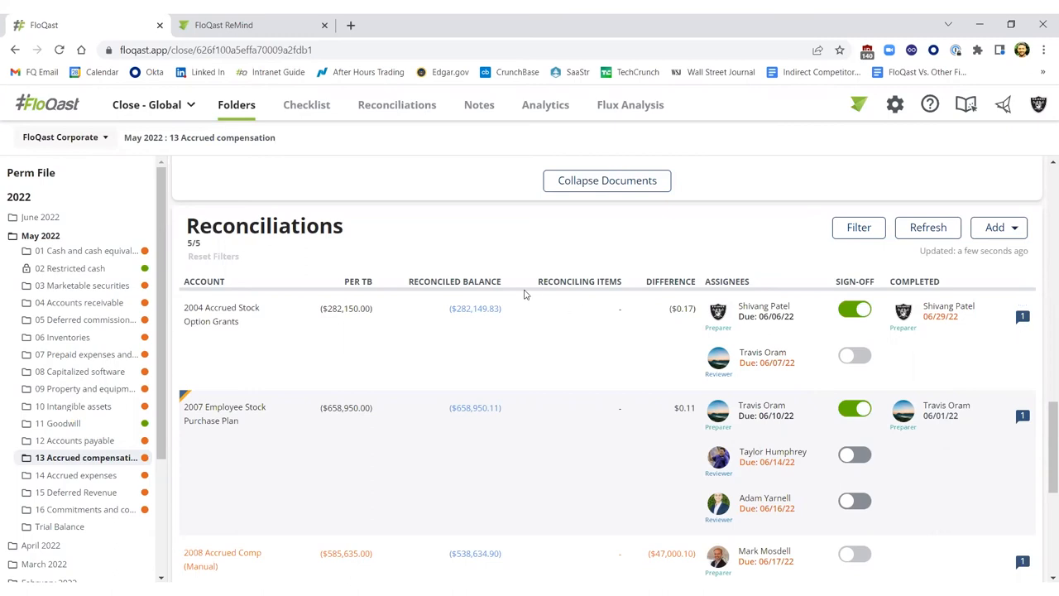
mouse_move(518, 275)
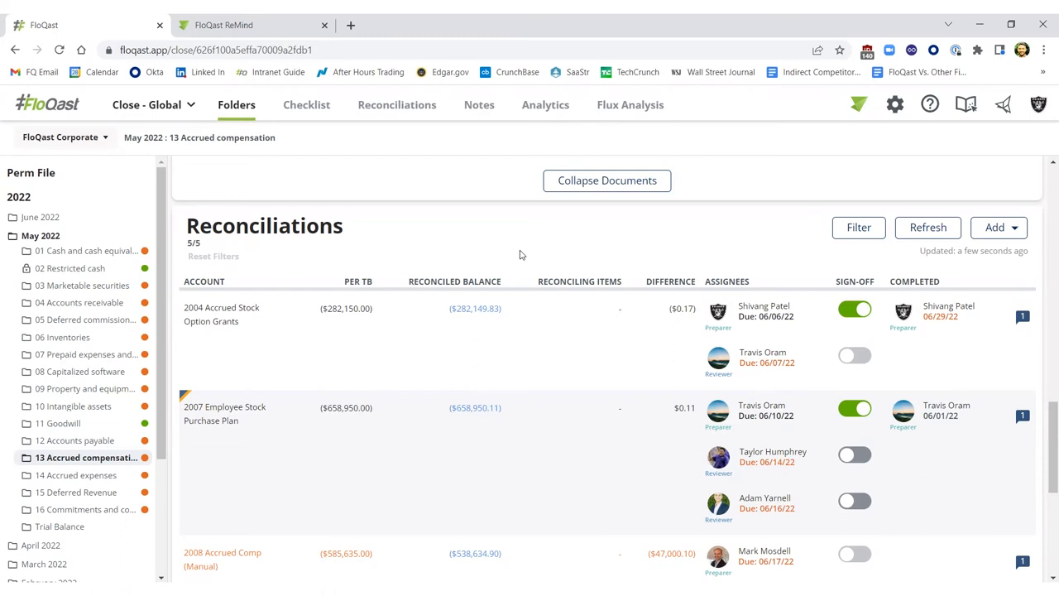
- Open the May 2022 Reconciliations list filtered to high-risk, P&L-impact AutoRec accounts
left_click(396, 104)
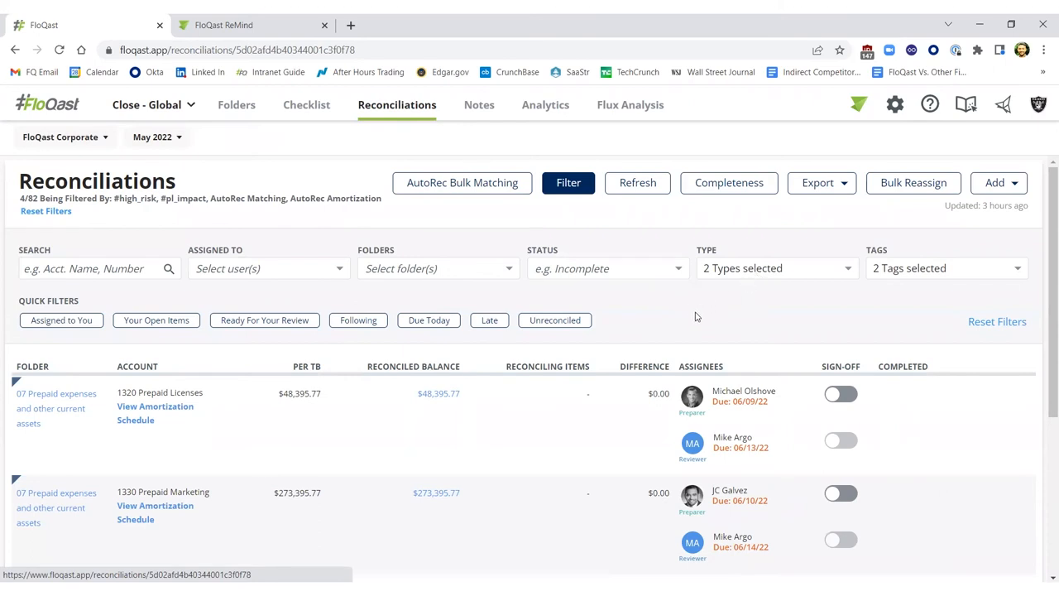
left_click(775, 267)
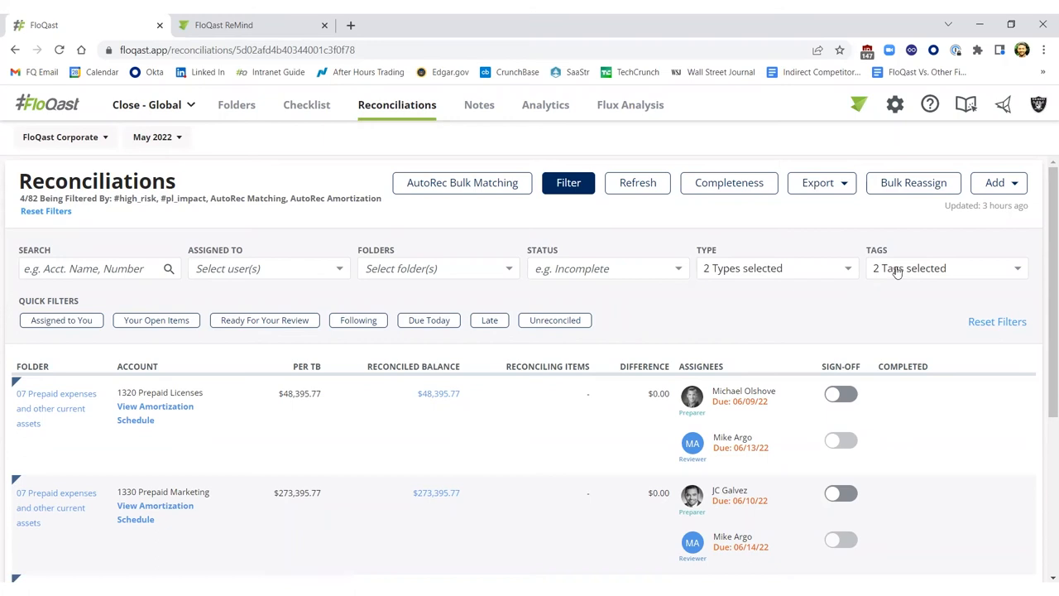
mouse_move(541, 342)
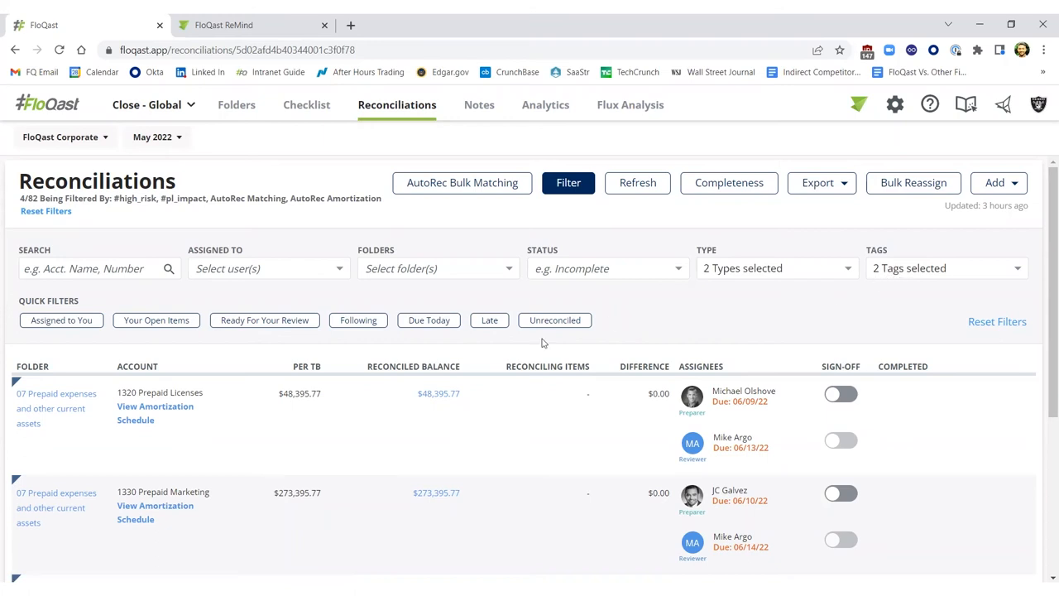
mouse_move(219, 429)
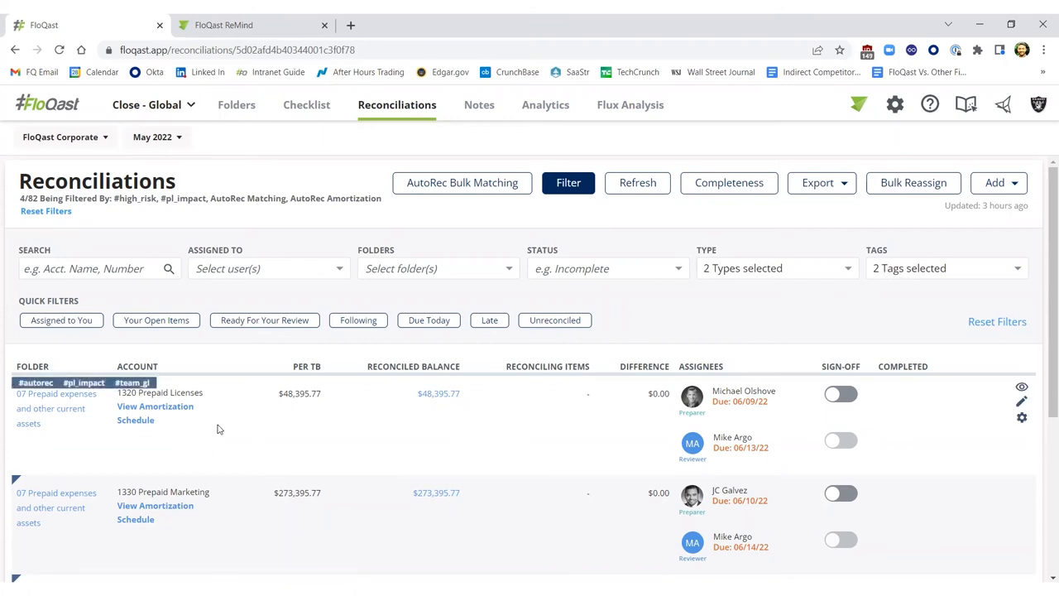
mouse_move(202, 443)
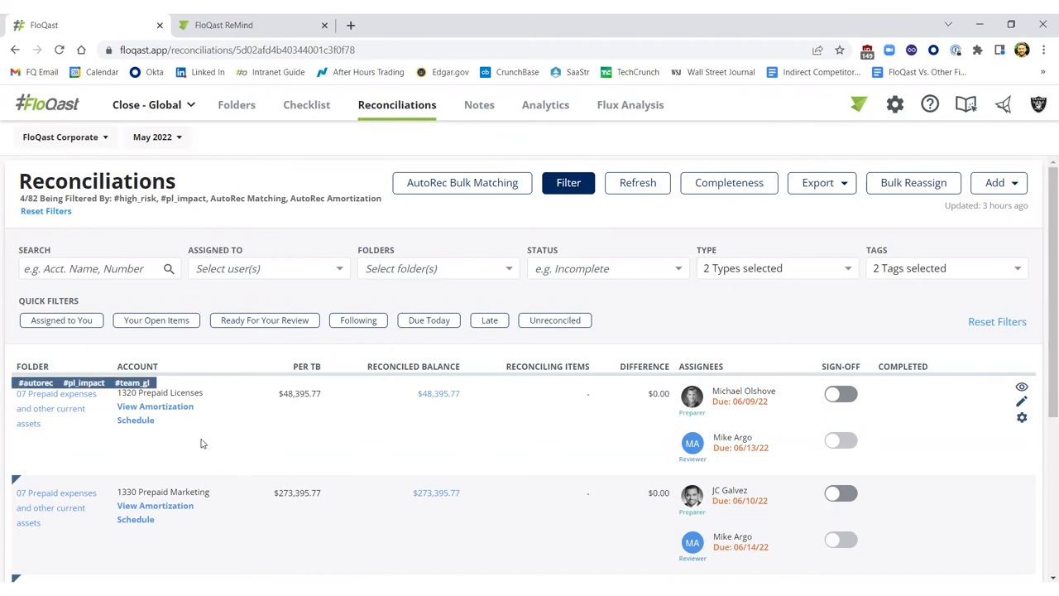
mouse_move(140, 412)
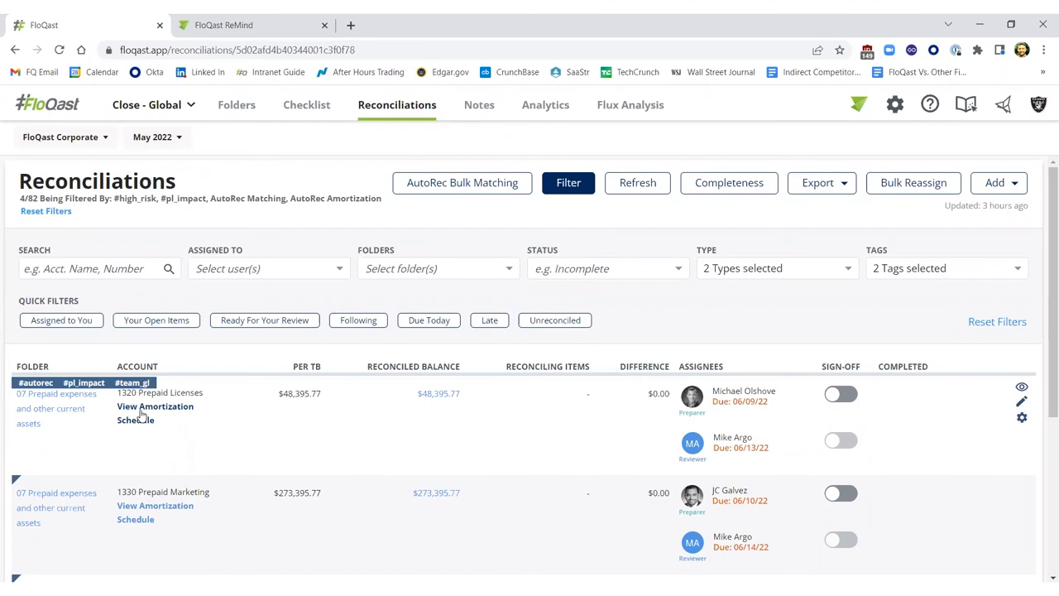
mouse_move(148, 421)
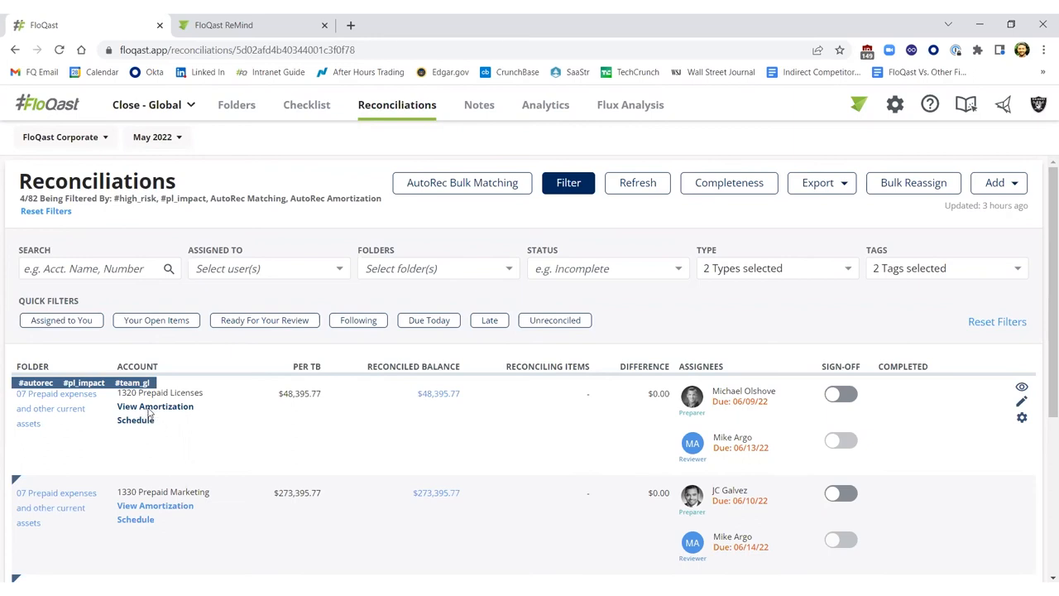
left_click(154, 406)
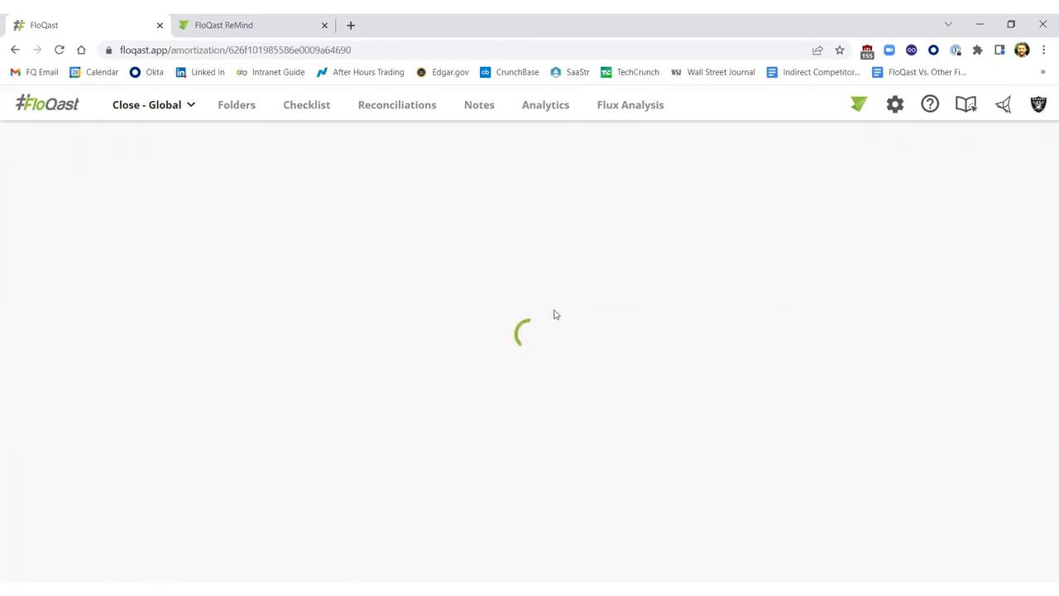
mouse_move(579, 276)
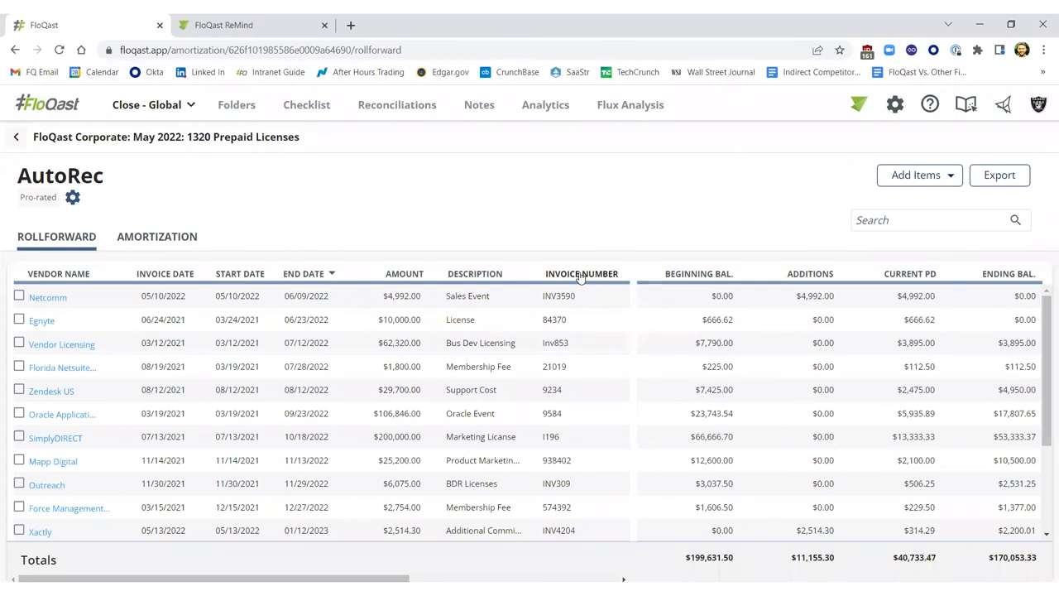
mouse_move(650, 275)
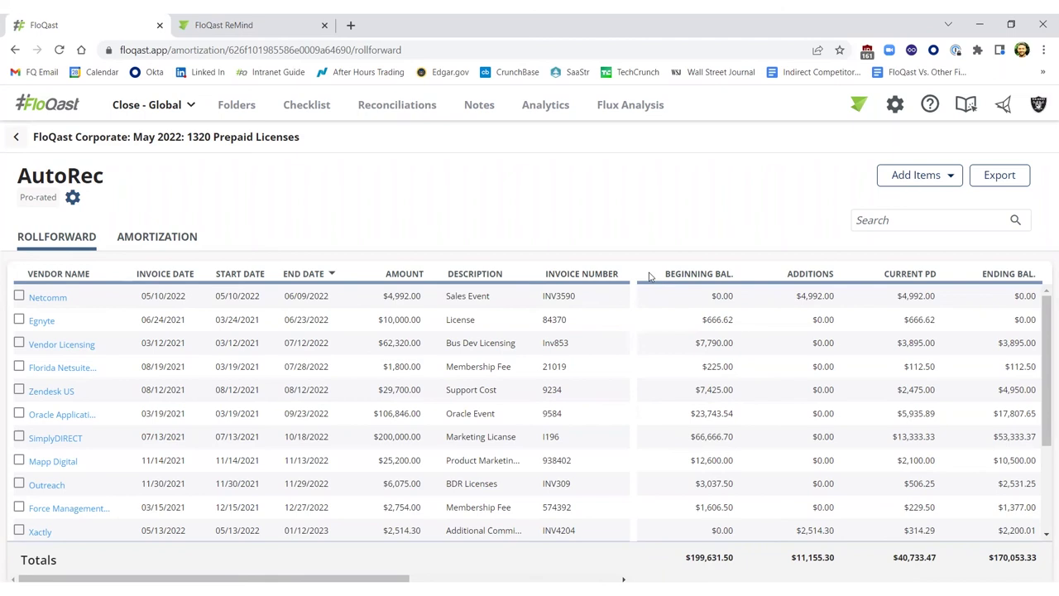
mouse_move(643, 254)
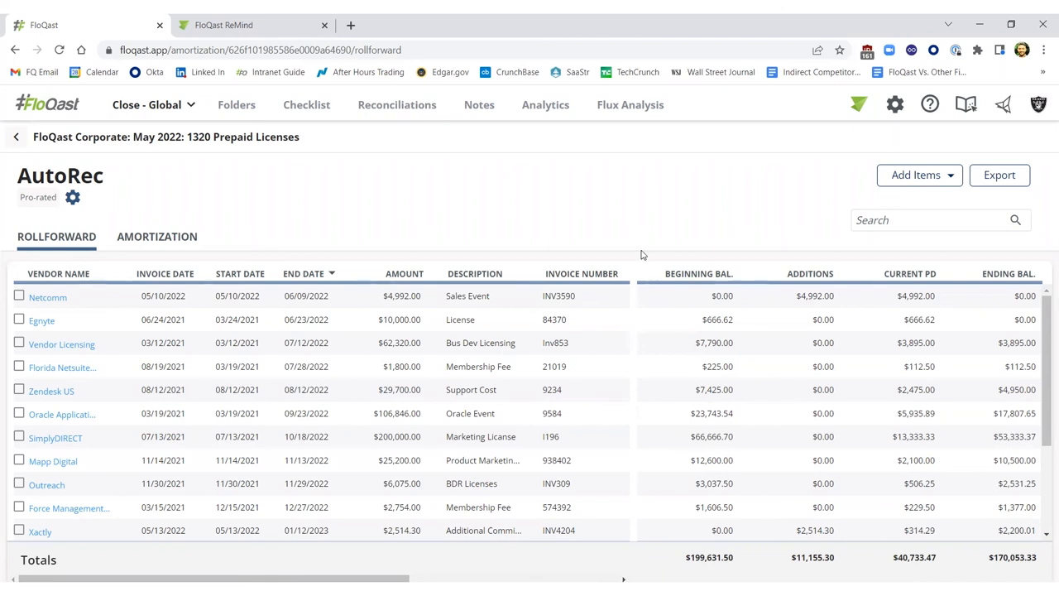
left_click(396, 104)
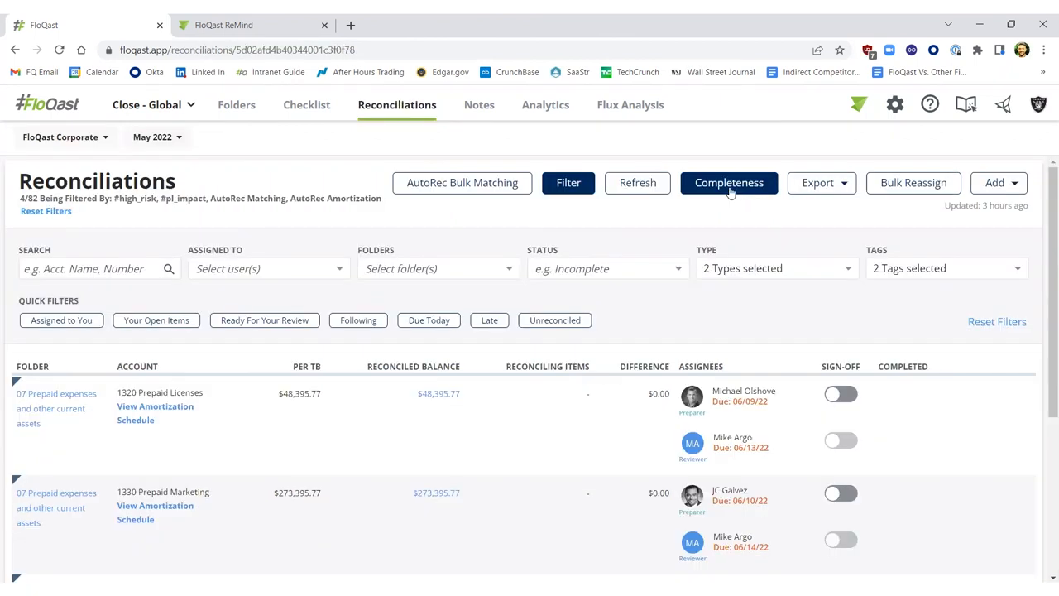